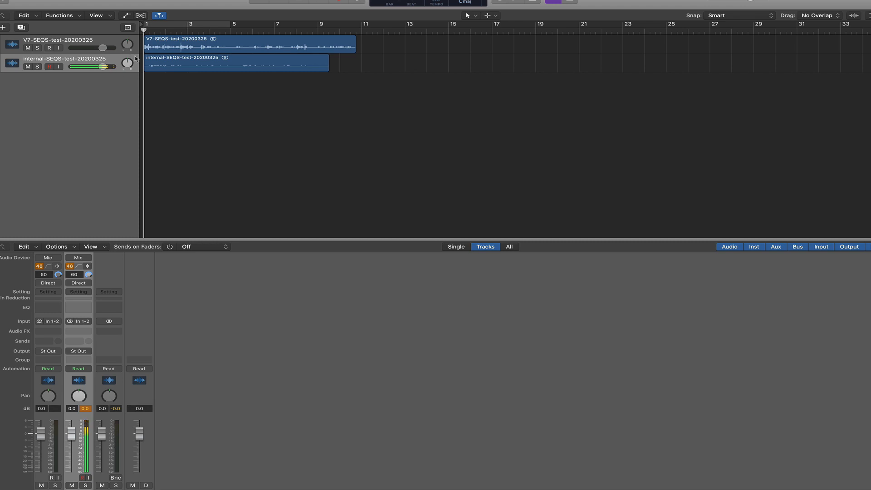
Load NUGEN Send (Stereo) into the V7 track's Audio FX slot.
{"action": "left_click", "coordinate": [234, 64]}
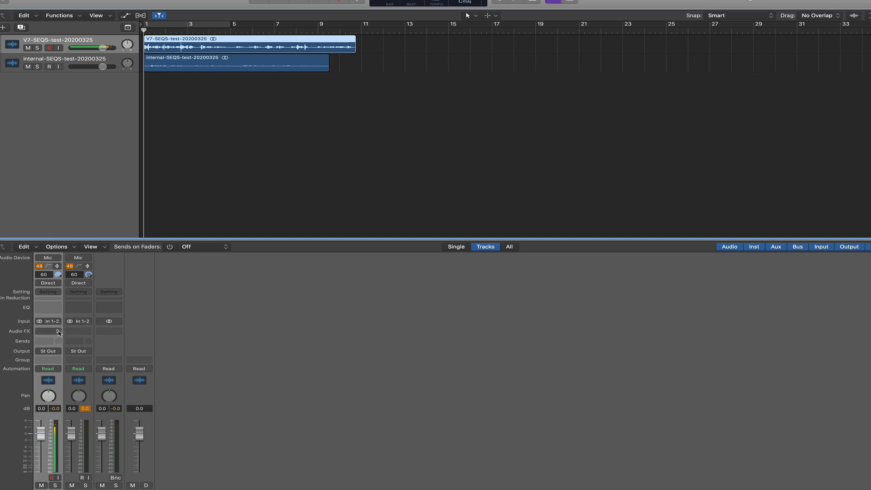
{"action": "left_click", "coordinate": [48, 330]}
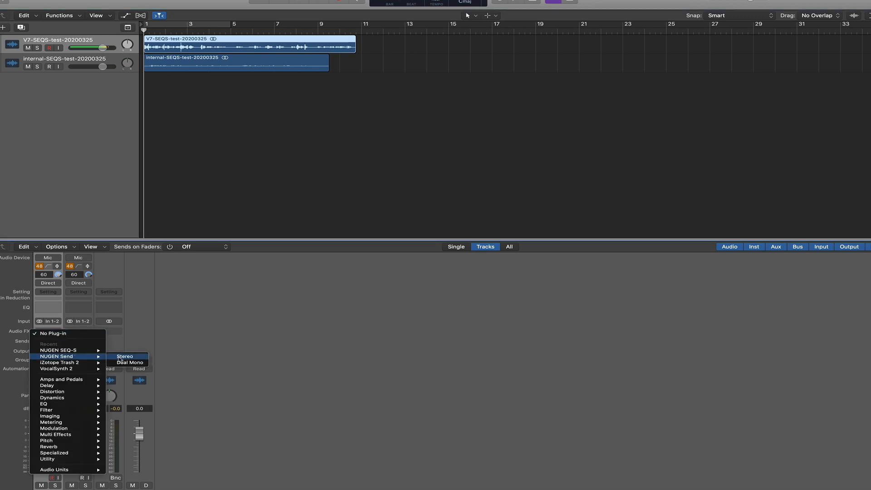
{"action": "left_click", "coordinate": [124, 355]}
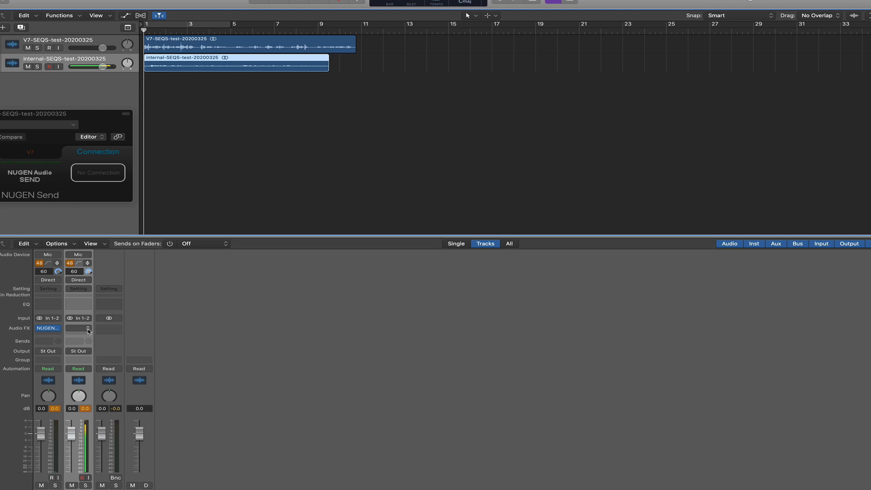
Load NUGEN SEQ-S (Stereo) into the internal mic track's Audio FX slot.
{"action": "left_click", "coordinate": [78, 327]}
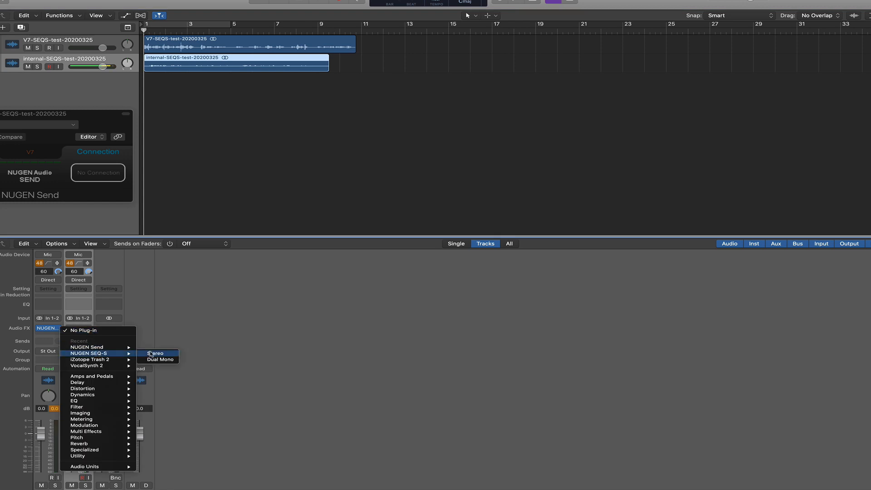
{"action": "left_click", "coordinate": [155, 353]}
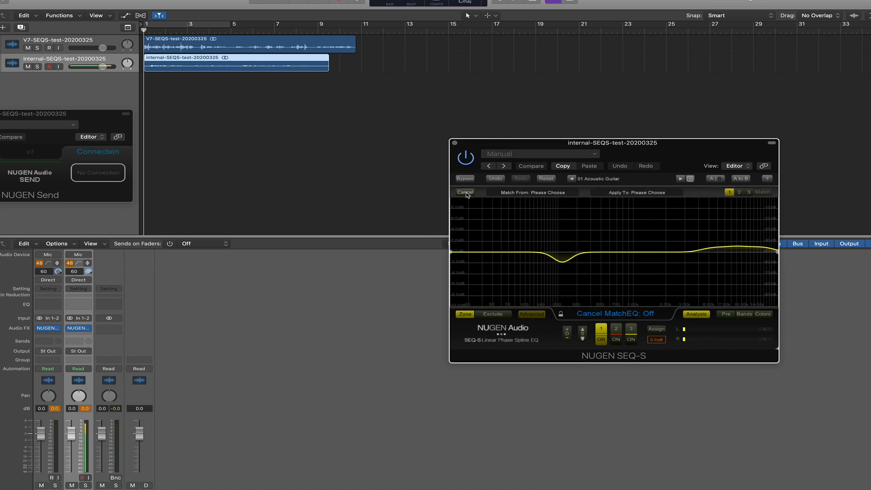
Set Match From to a new snapshot recorded from the V7 track, averaging left and right.
{"action": "left_click", "coordinate": [532, 192]}
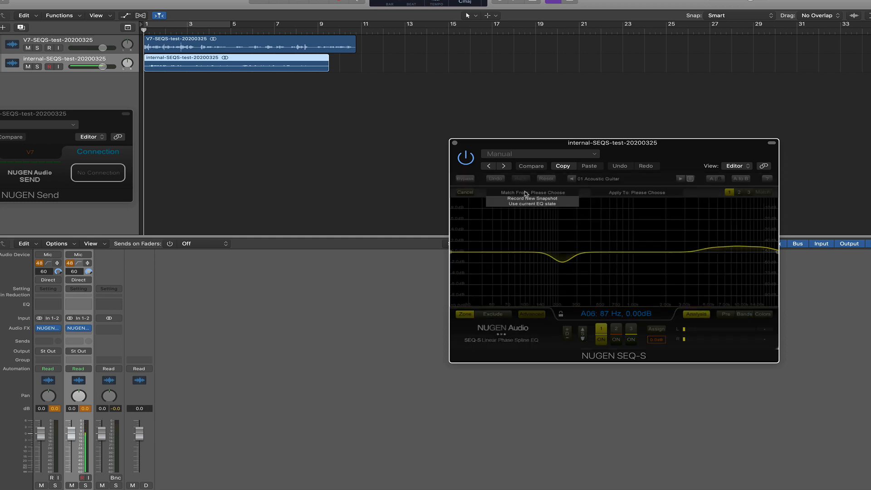
{"action": "left_click", "coordinate": [530, 204]}
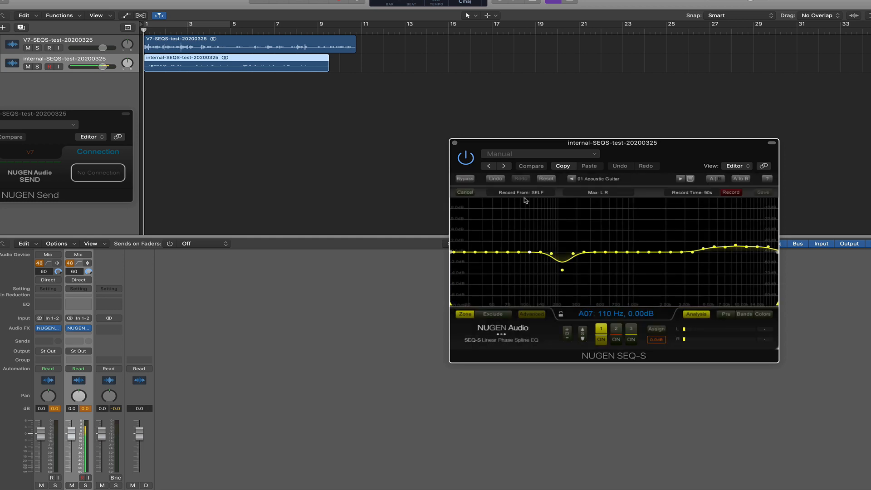
{"action": "left_click", "coordinate": [521, 192]}
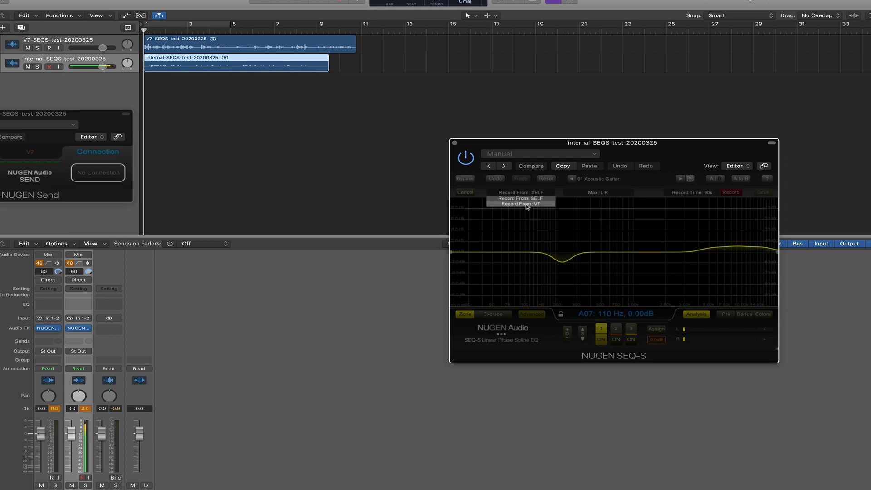
{"action": "left_click", "coordinate": [515, 201]}
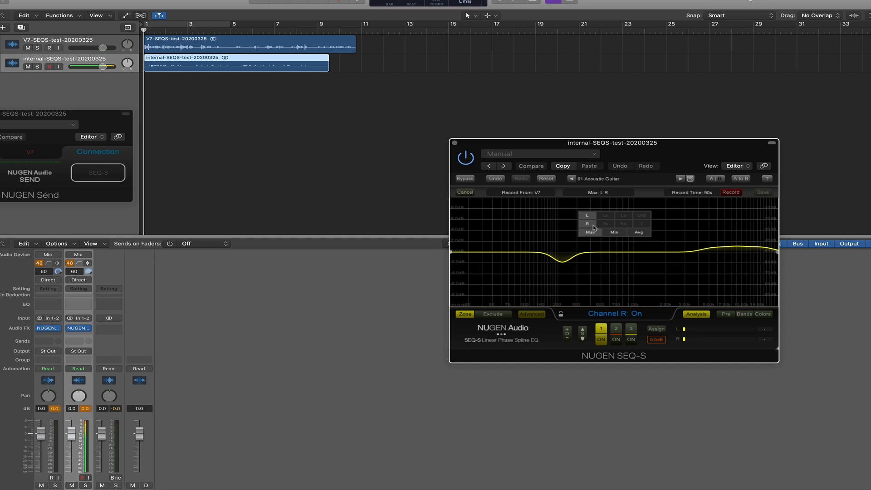
{"action": "left_click", "coordinate": [638, 231]}
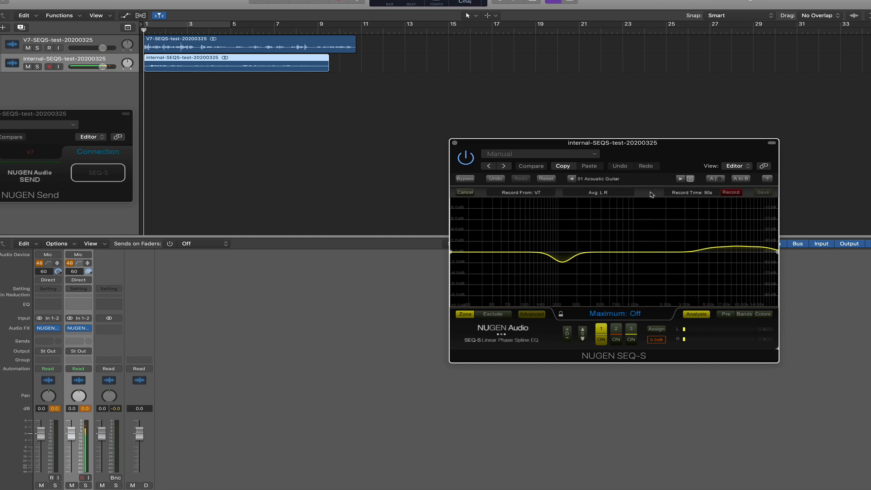
Record the V7 source snapshot while the project plays, then stop recording.
{"action": "left_click", "coordinate": [730, 192]}
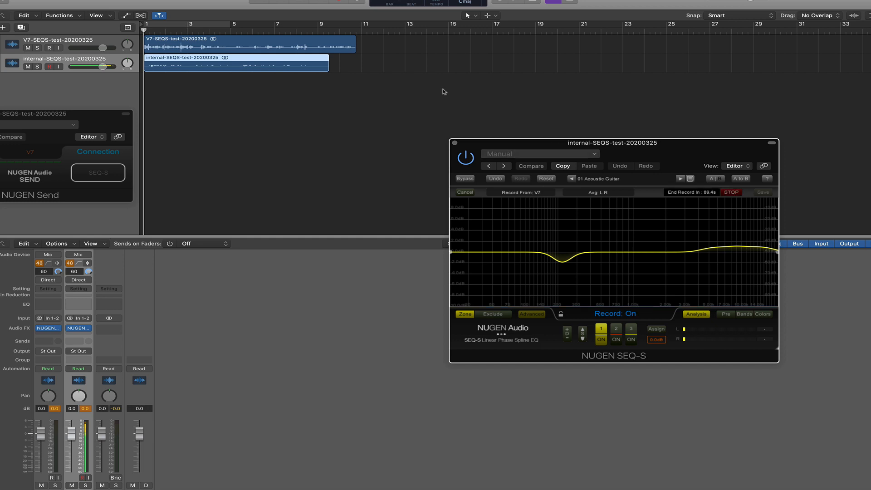
{"action": "left_click", "coordinate": [530, 165]}
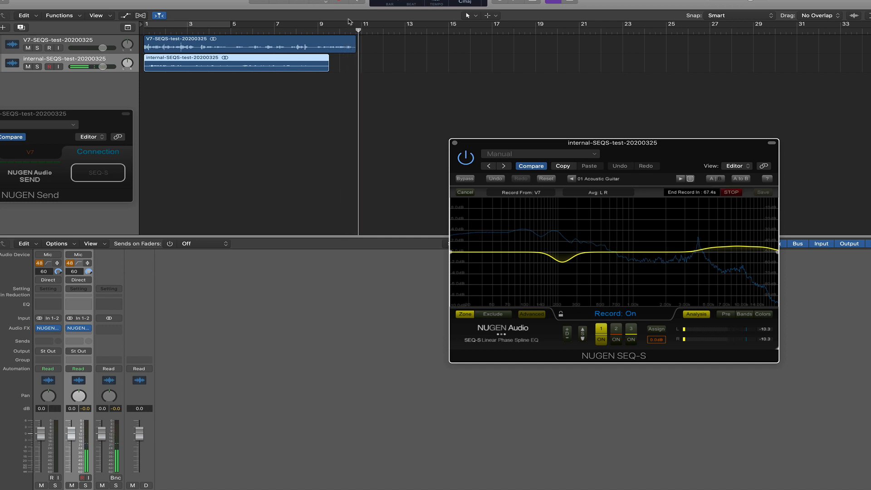
{"action": "left_click", "coordinate": [731, 192]}
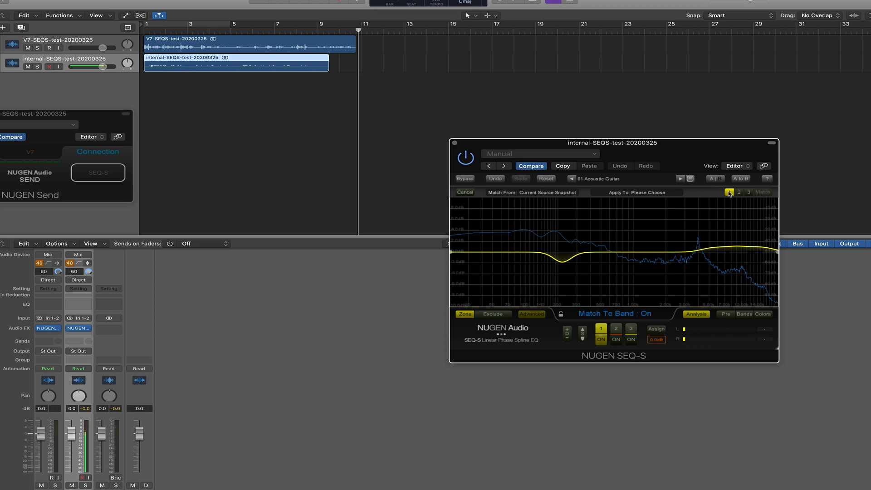
In match slot 2, set Apply To to a new snapshot recorded from SELF.
{"action": "left_click", "coordinate": [729, 192]}
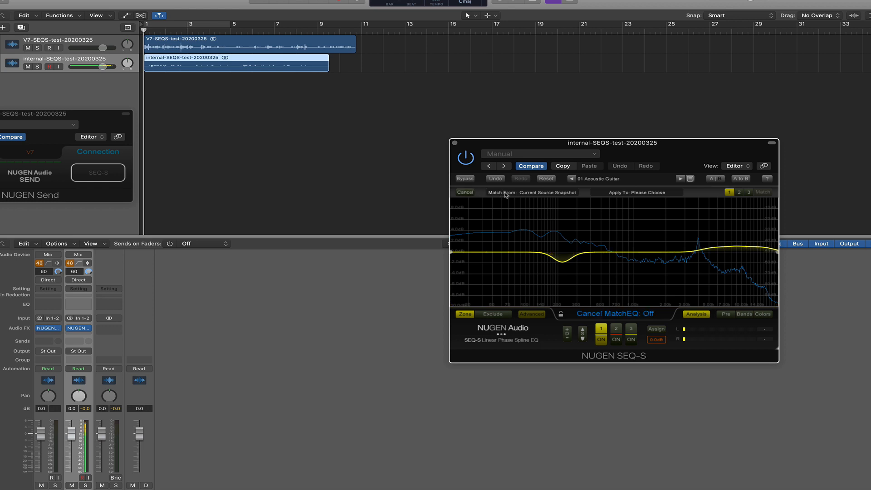
{"action": "left_click", "coordinate": [729, 192]}
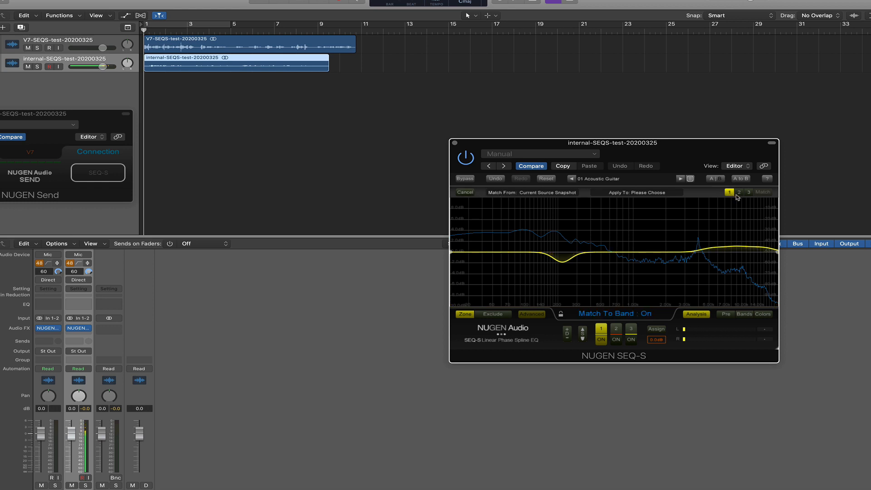
{"action": "left_click", "coordinate": [738, 192]}
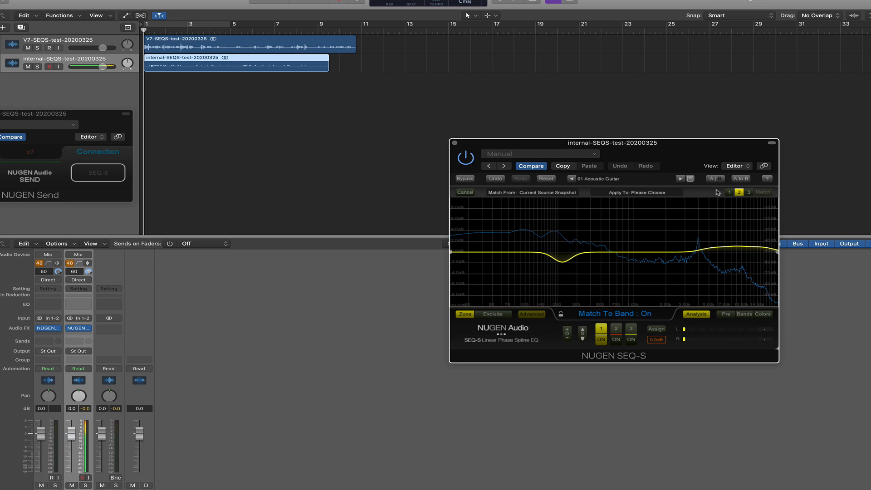
{"action": "left_click", "coordinate": [638, 192]}
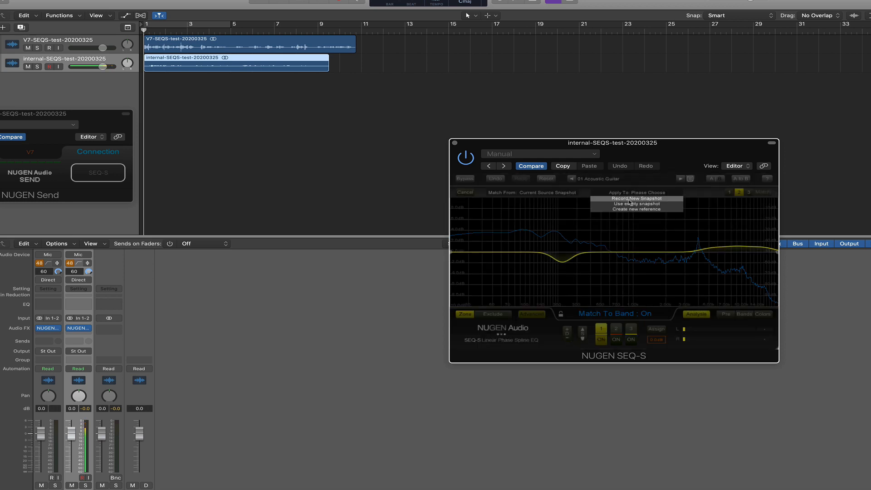
{"action": "left_click", "coordinate": [635, 199]}
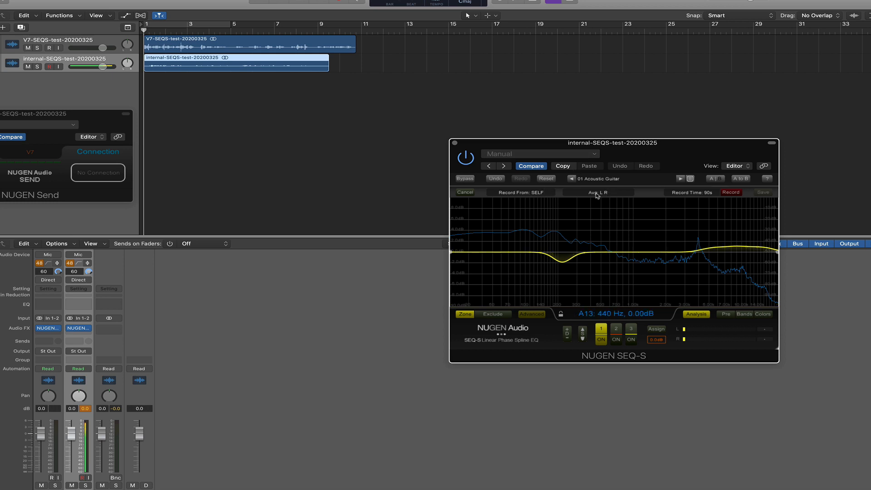
Record the internal mic's target snapshot during playback, then stop.
{"action": "left_click", "coordinate": [730, 191]}
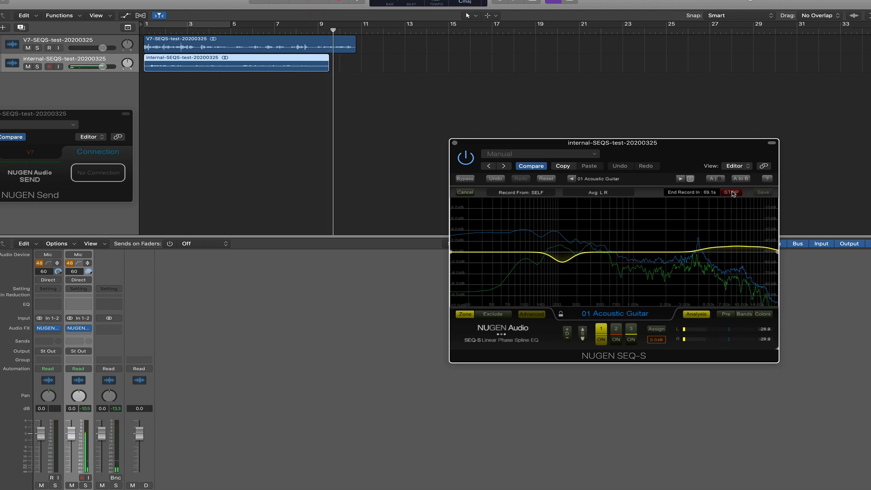
{"action": "left_click", "coordinate": [730, 192]}
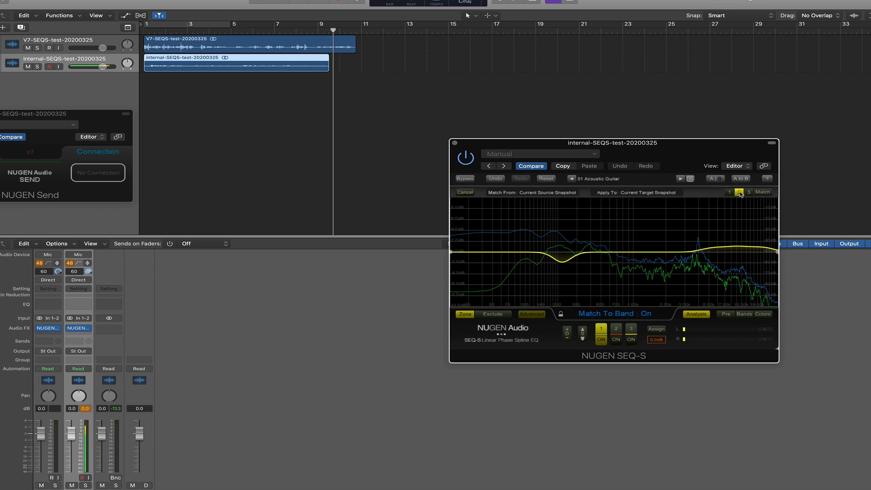
Apply the match to the current target snapshot, producing the EQ curve toward V7.
{"action": "left_click", "coordinate": [739, 191]}
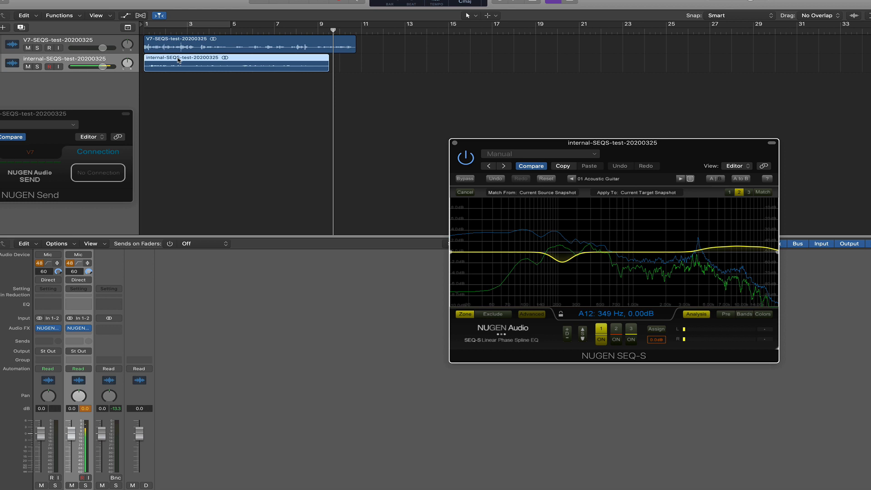
{"action": "mouse_move", "coordinate": [165, 61]}
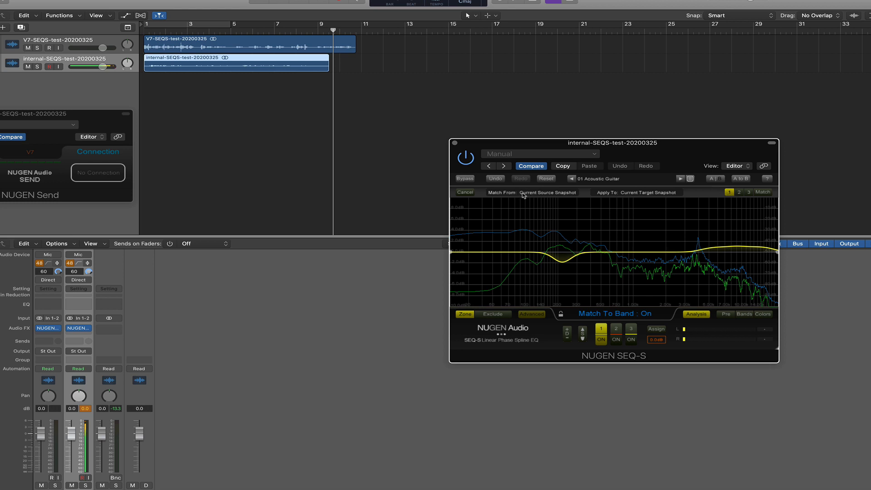
{"action": "left_click", "coordinate": [636, 192]}
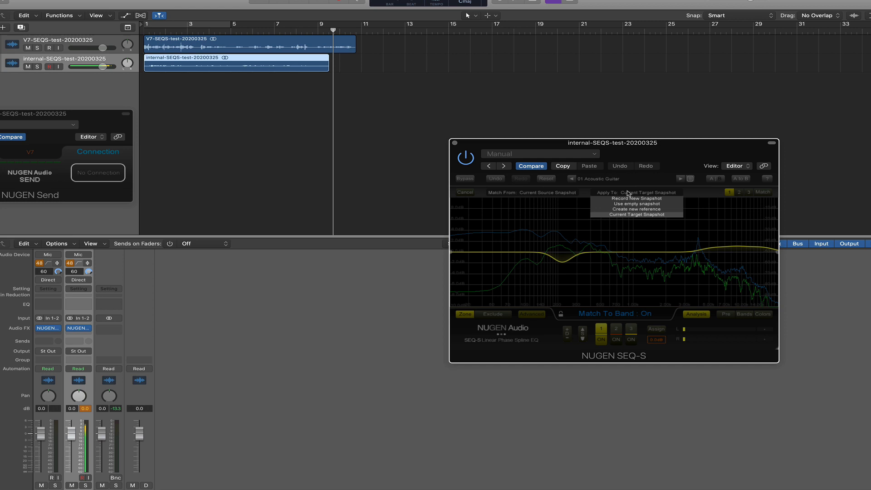
{"action": "mouse_move", "coordinate": [626, 216]}
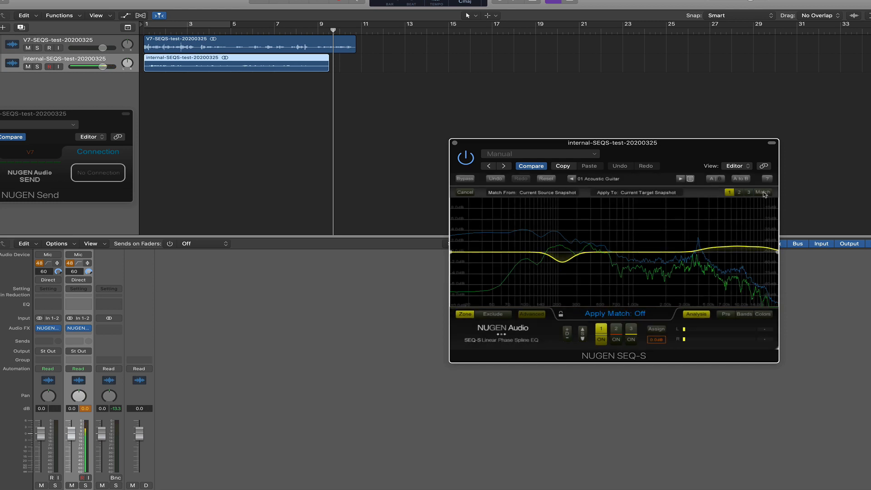
{"action": "left_click", "coordinate": [762, 193]}
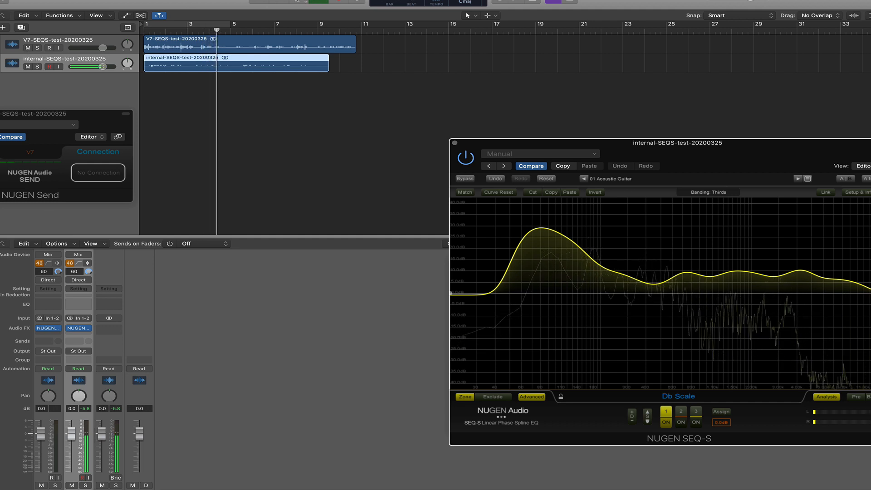
Toggle Bypass twice to compare original and matched sound, leaving the match active.
{"action": "left_click", "coordinate": [465, 179]}
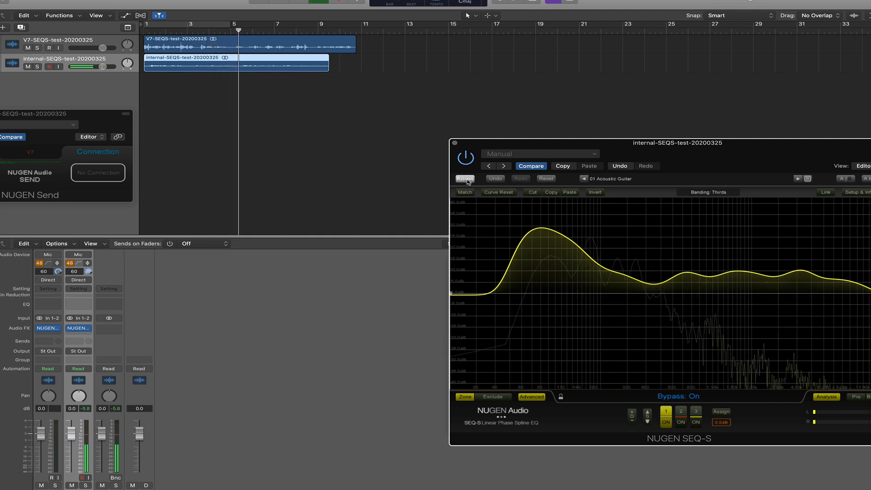
{"action": "left_click", "coordinate": [464, 179]}
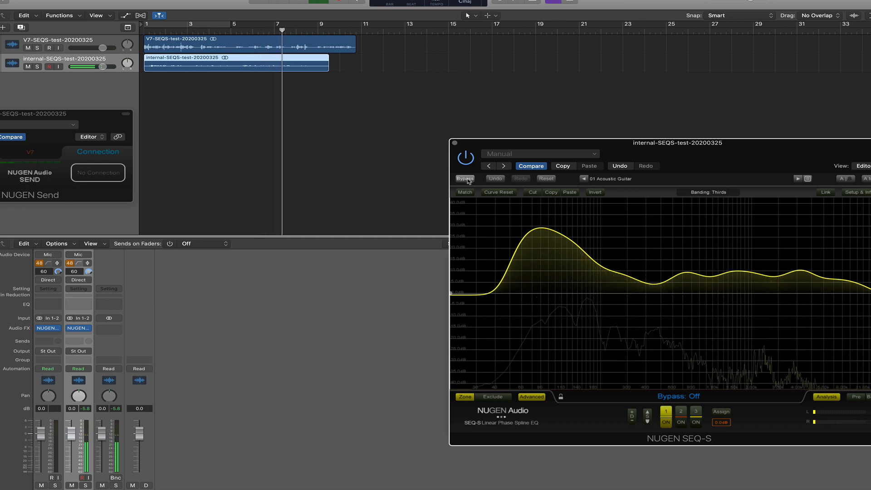
{"action": "left_click", "coordinate": [464, 179]}
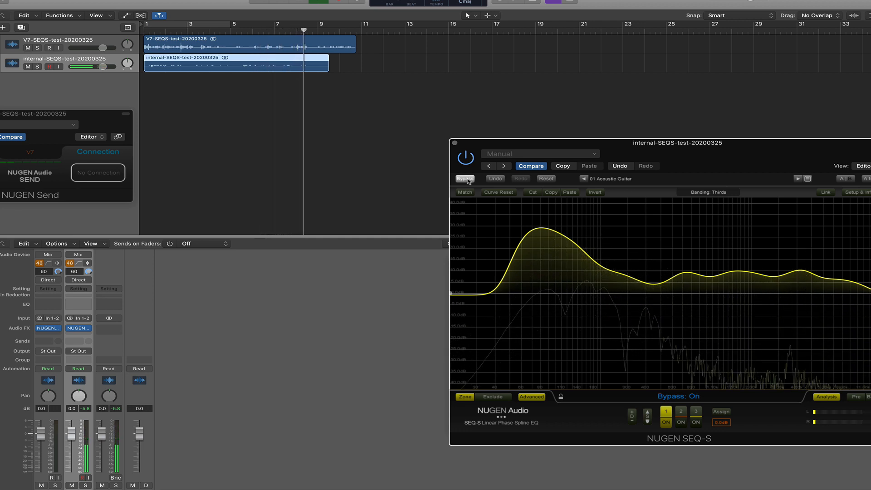
{"action": "left_click", "coordinate": [464, 179]}
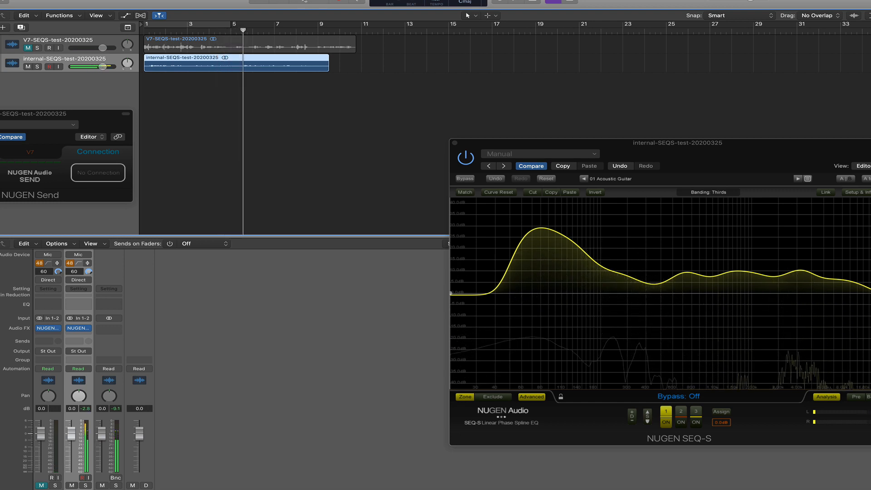
{"action": "left_click_drag", "start_coordinate": [676, 142], "coordinate": [589, 96]}
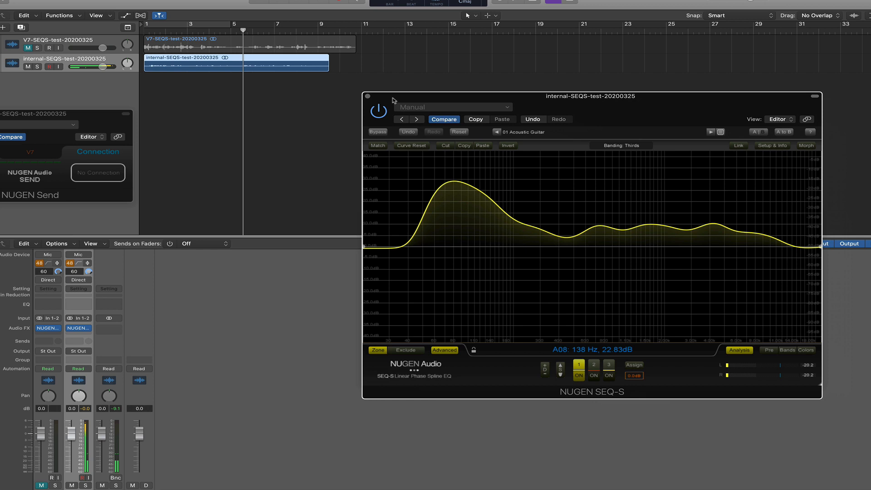